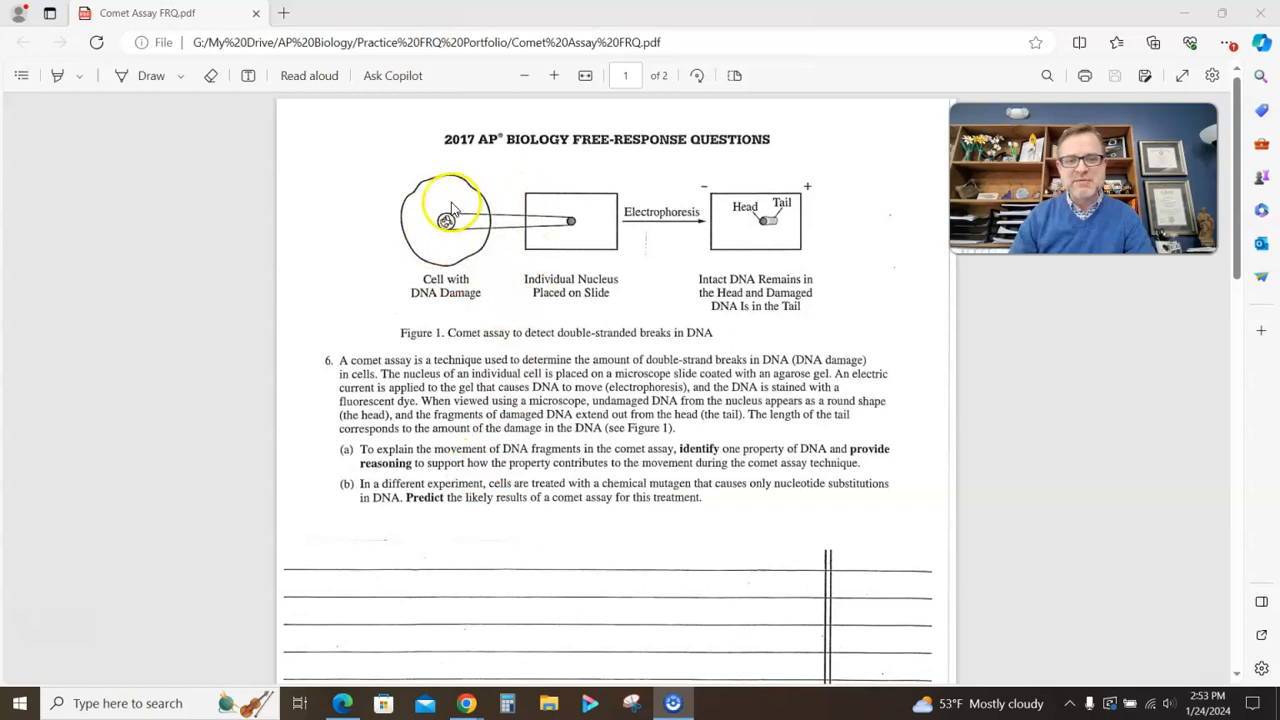
pyautogui.moveTo(544, 236)
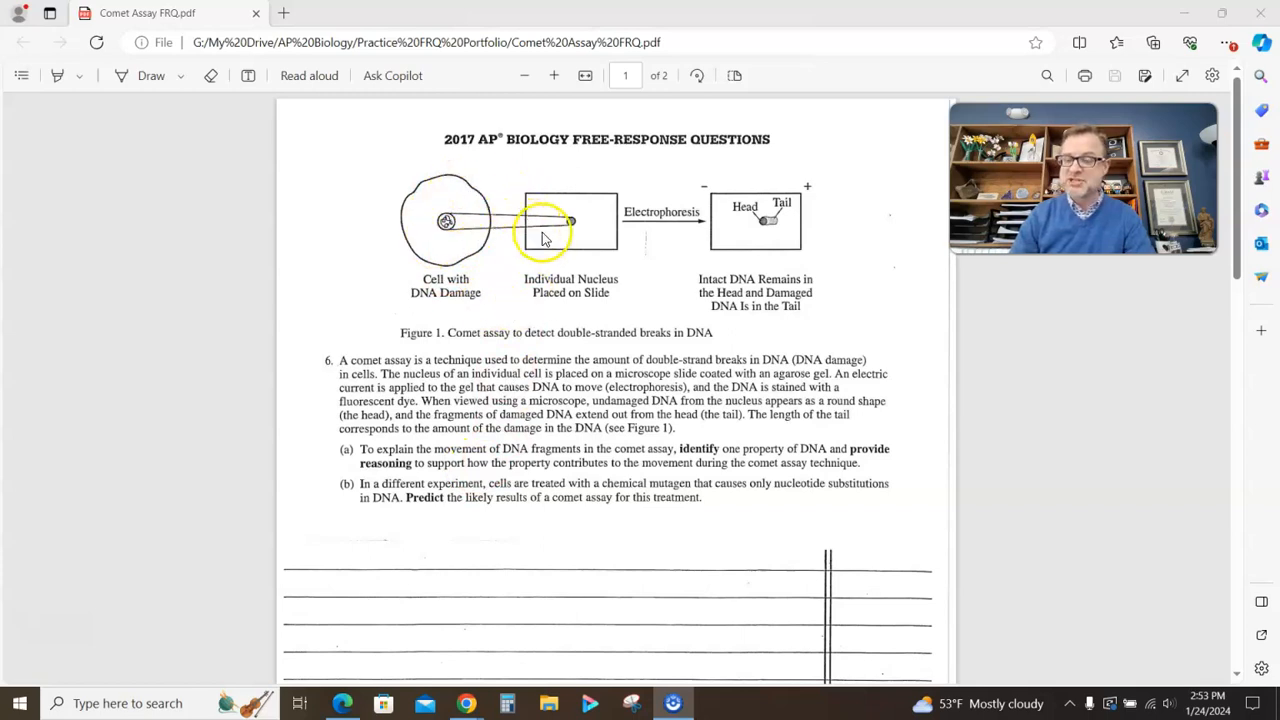
pyautogui.moveTo(658, 230)
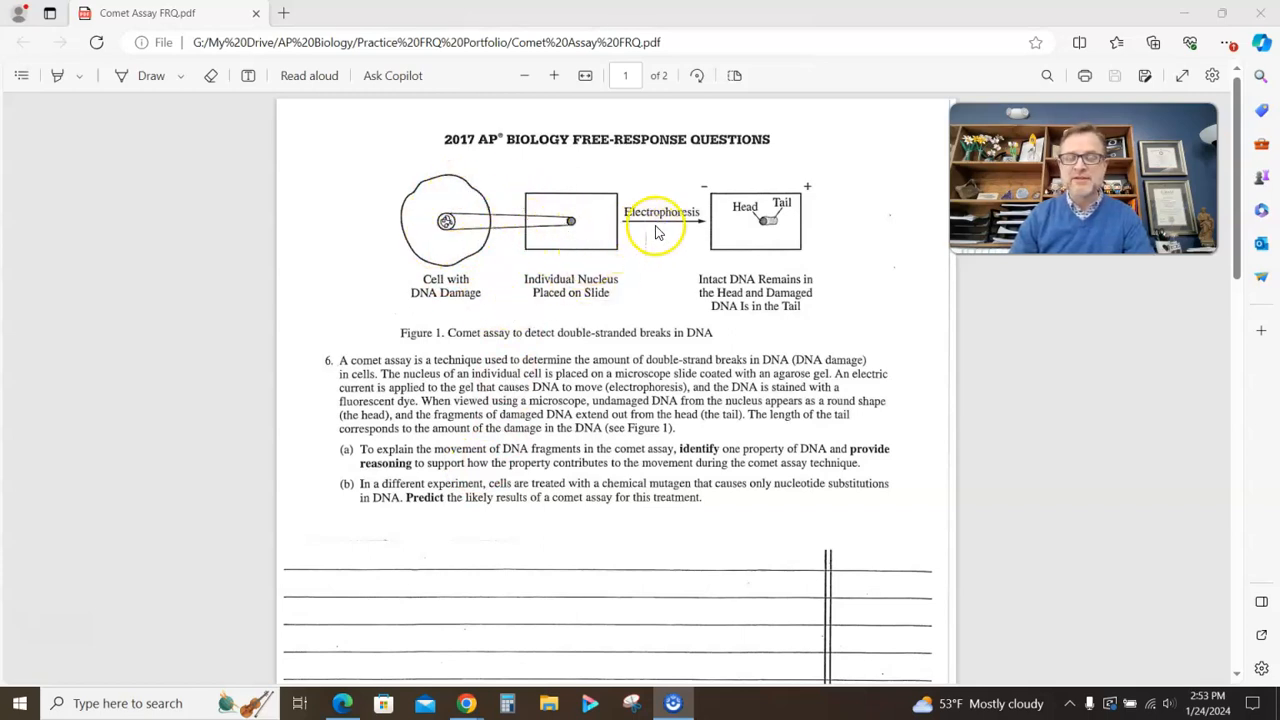
pyautogui.moveTo(810, 206)
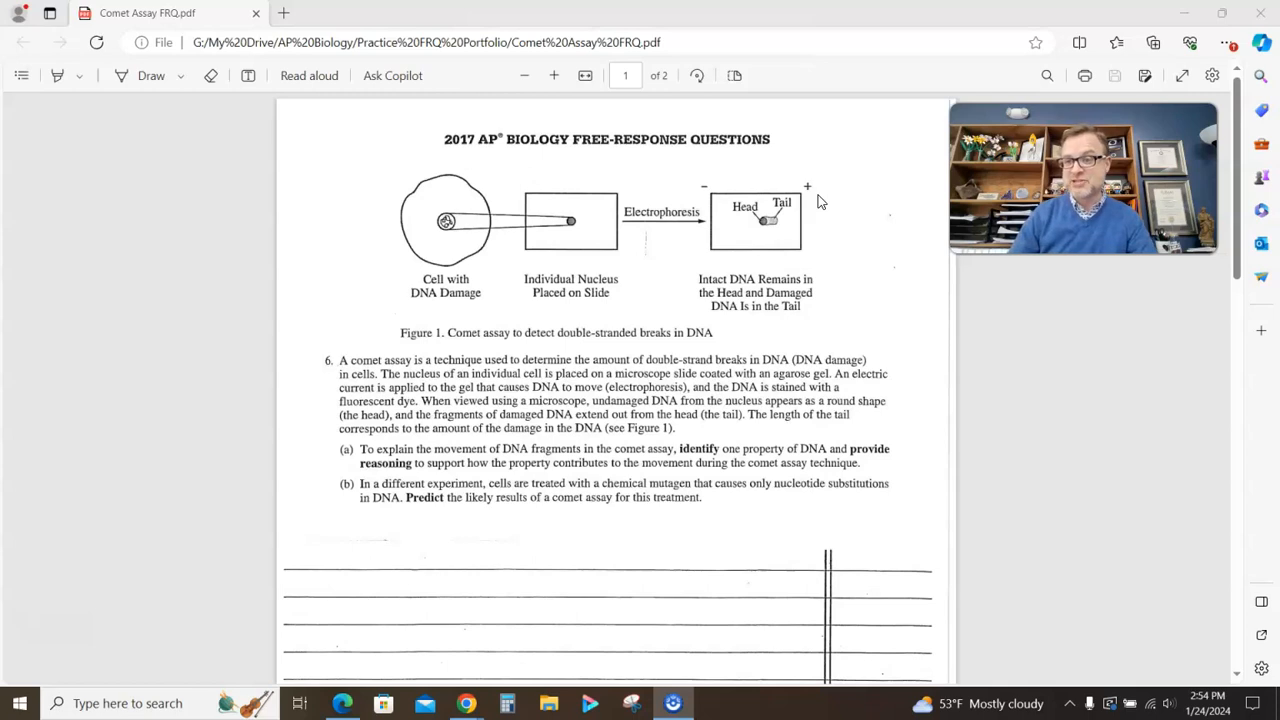
pyautogui.scroll(-3)
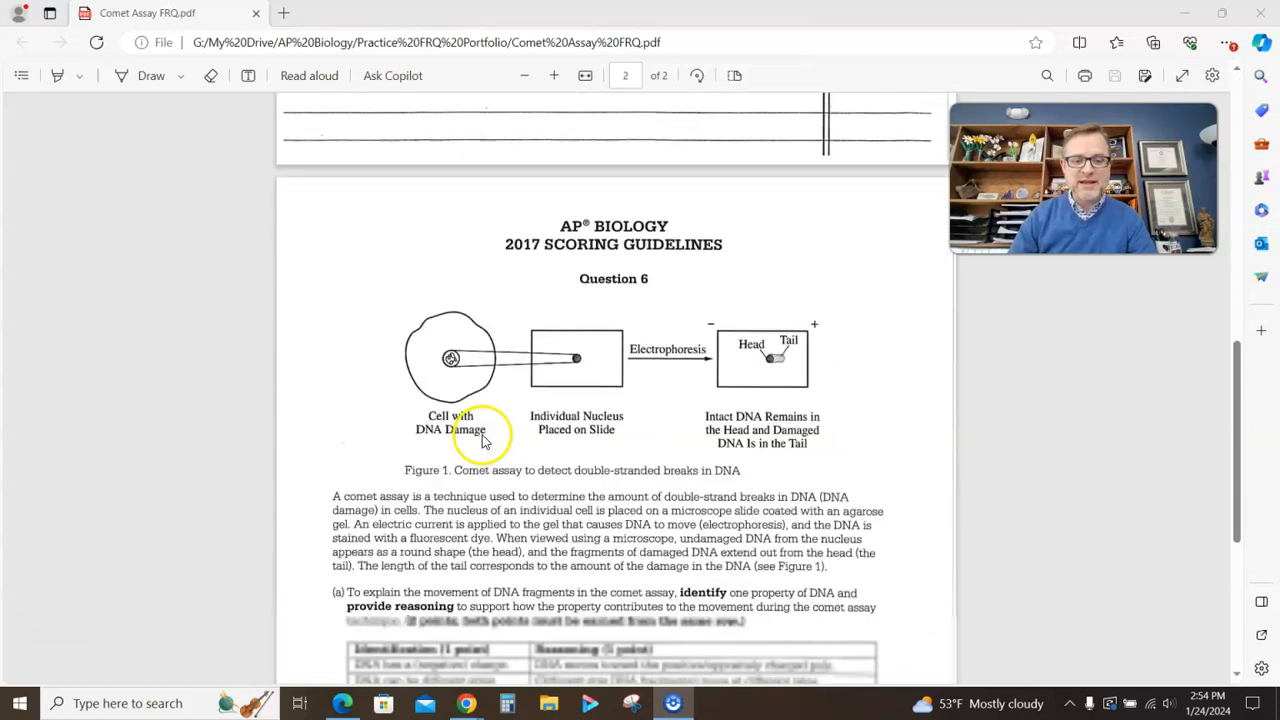
pyautogui.scroll(-3)
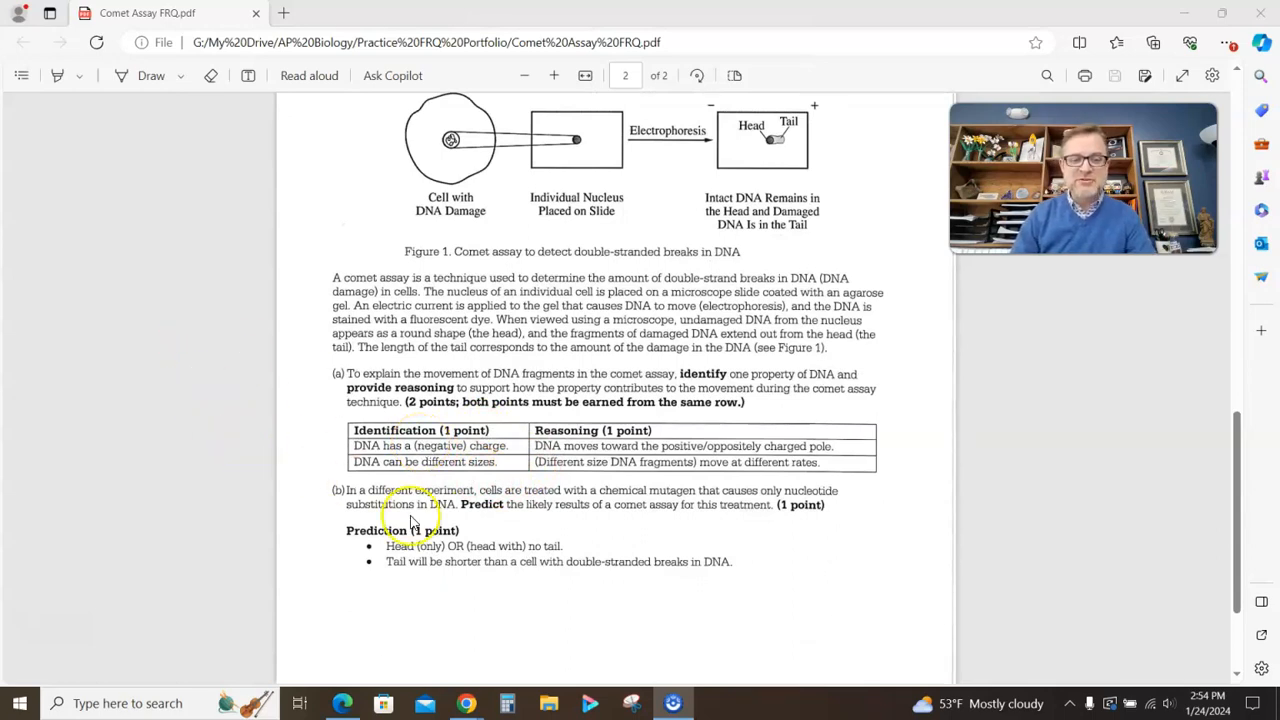
pyautogui.moveTo(658, 456)
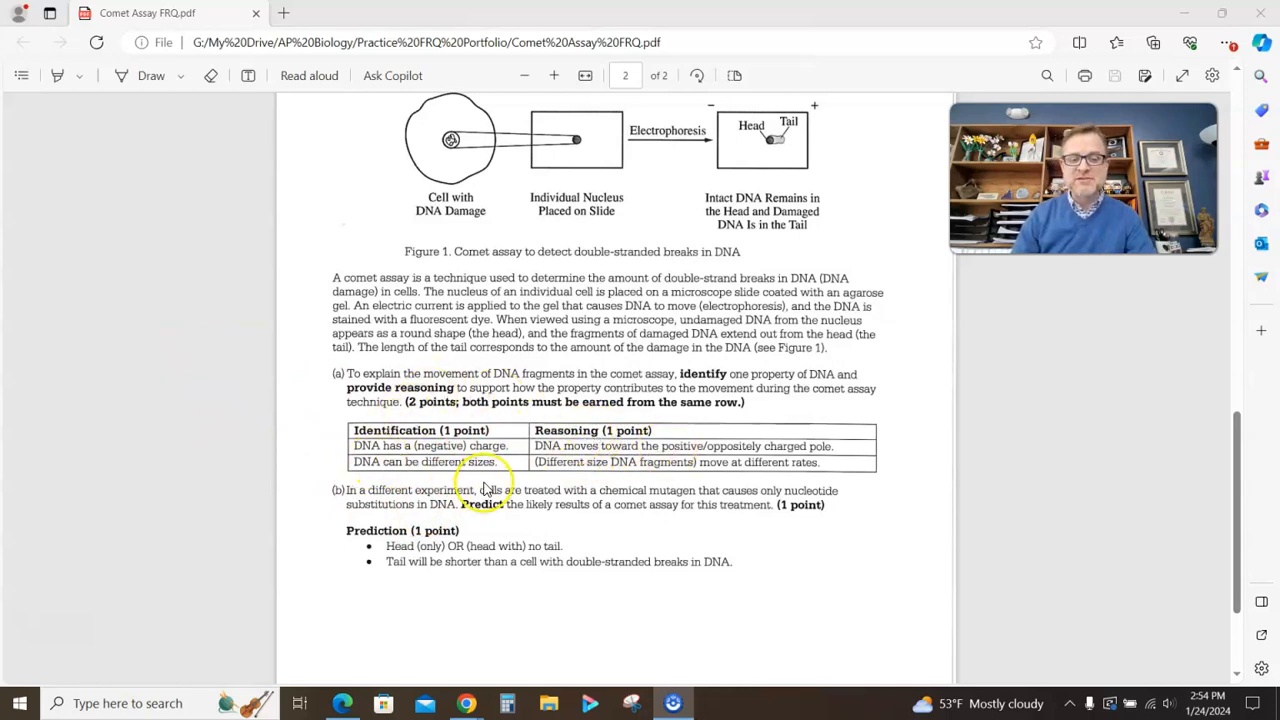
pyautogui.moveTo(620, 482)
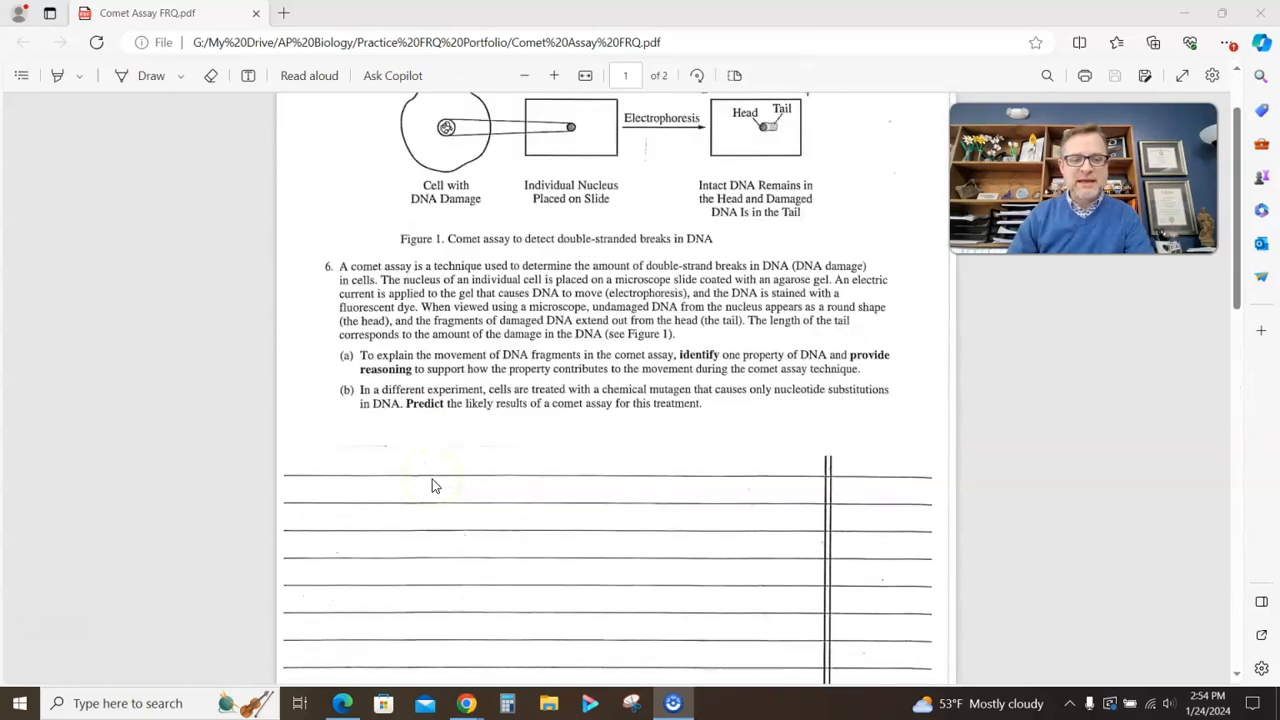
pyautogui.scroll(3)
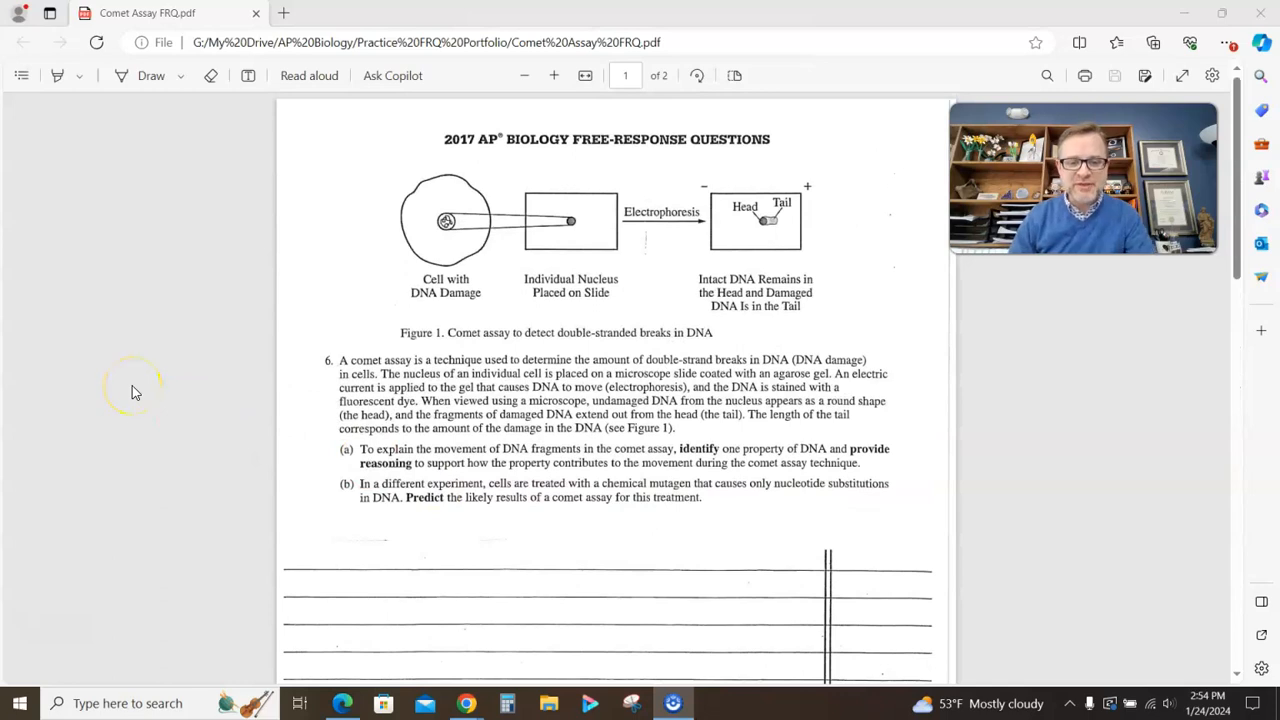
pyautogui.moveTo(136, 390)
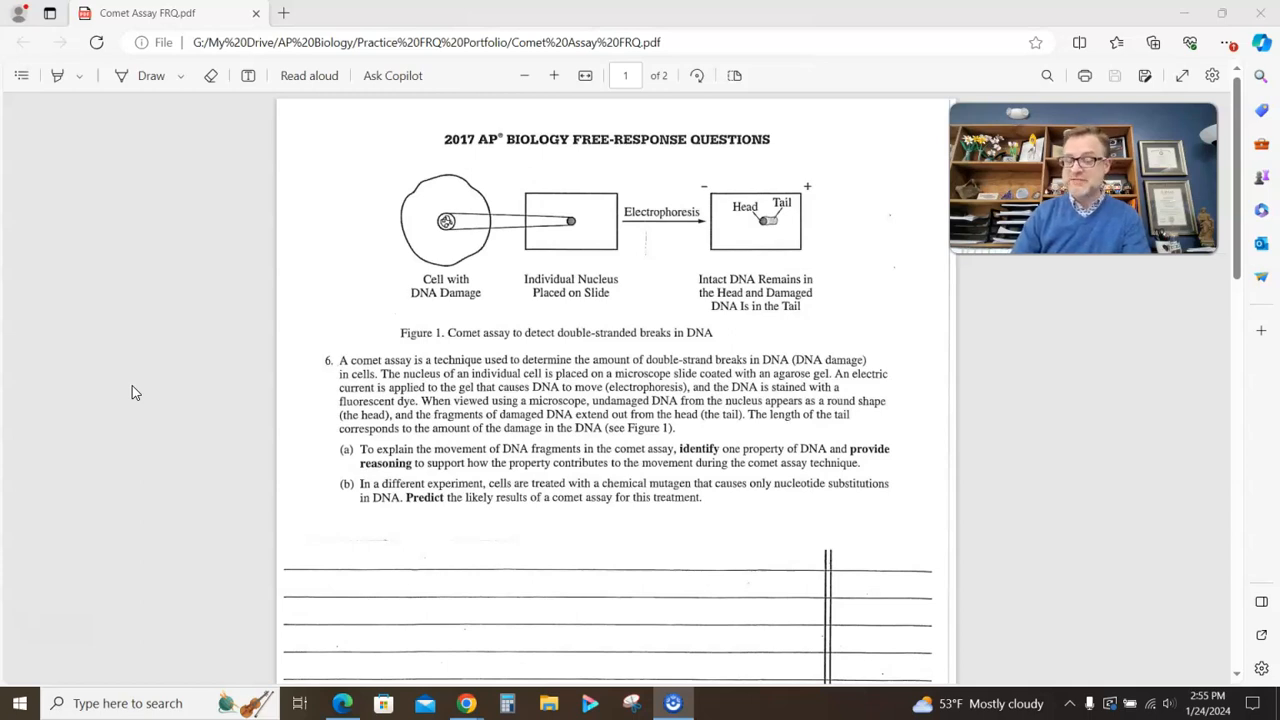
pyautogui.scroll(-3)
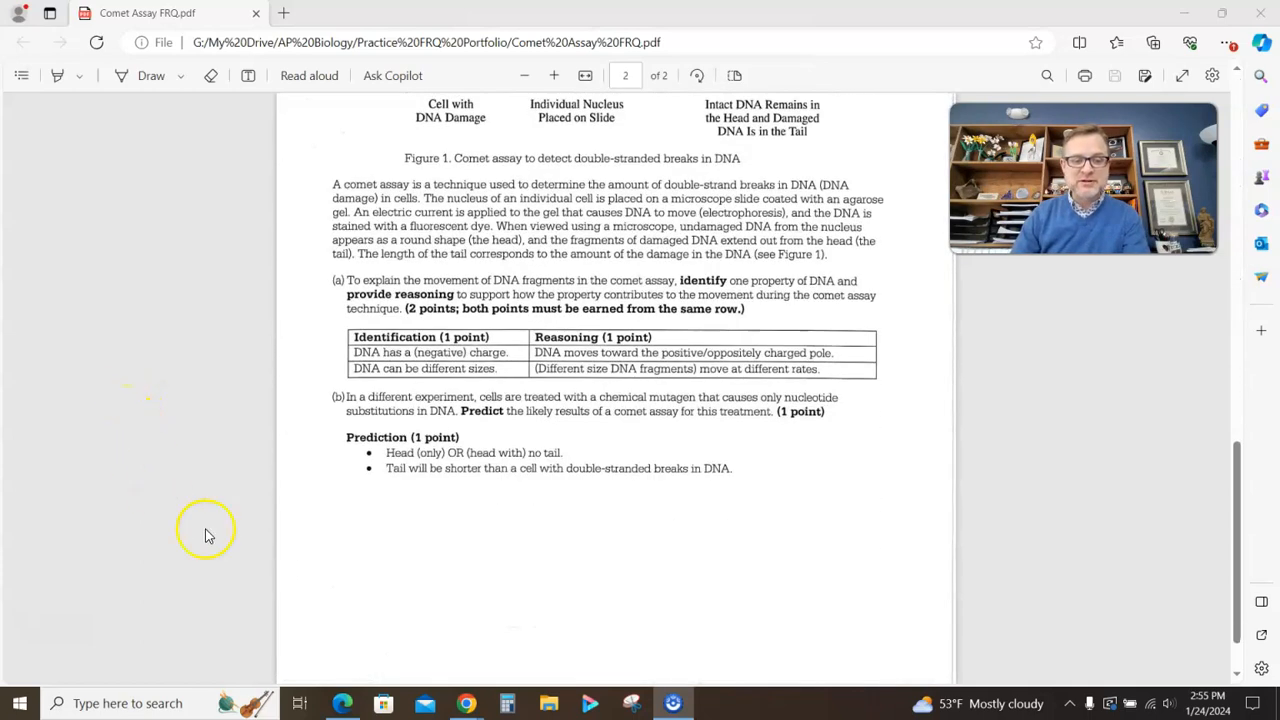
pyautogui.moveTo(416, 468)
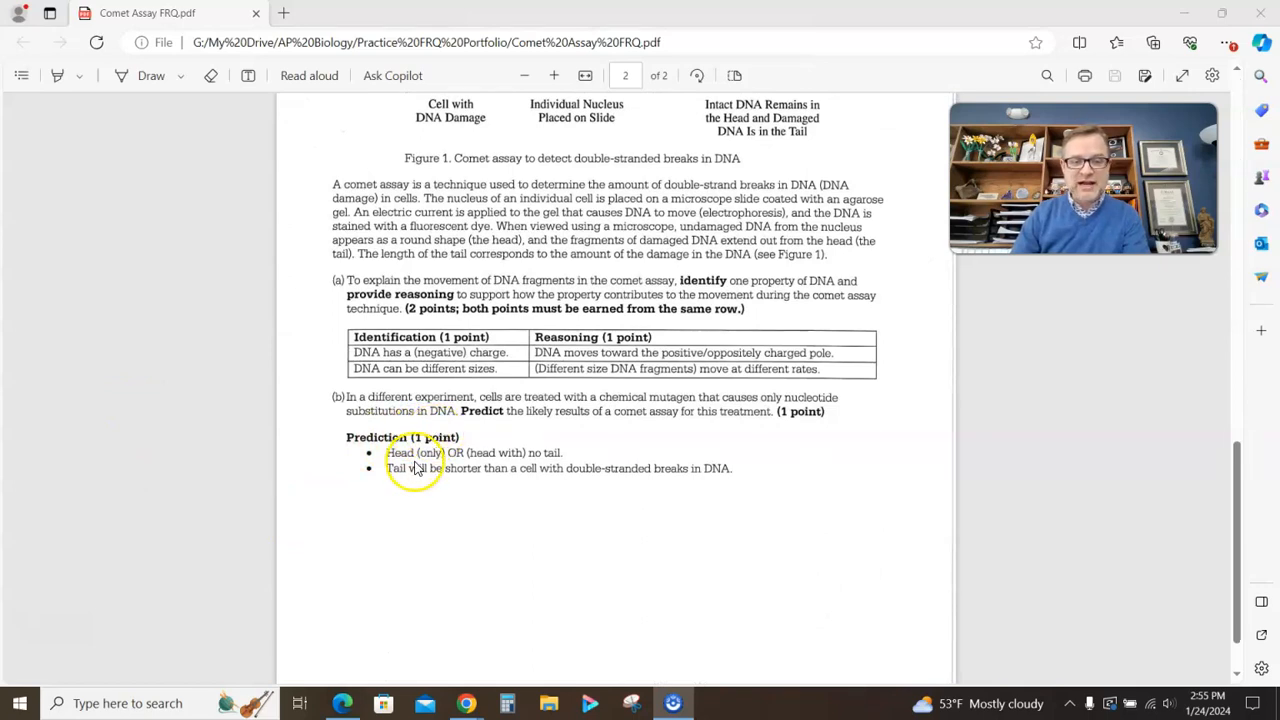